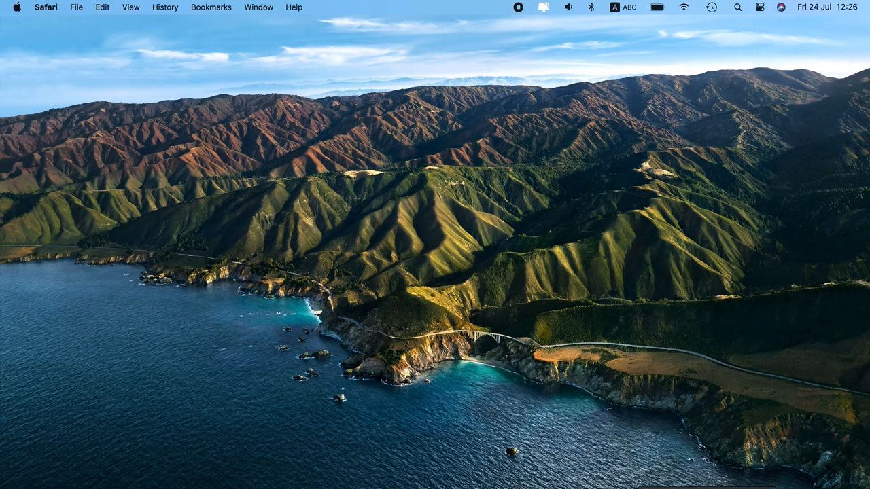
Step: Enter Time Machine on the Creative Cloud Files folder and cancel out without restoring anything
key("F4")
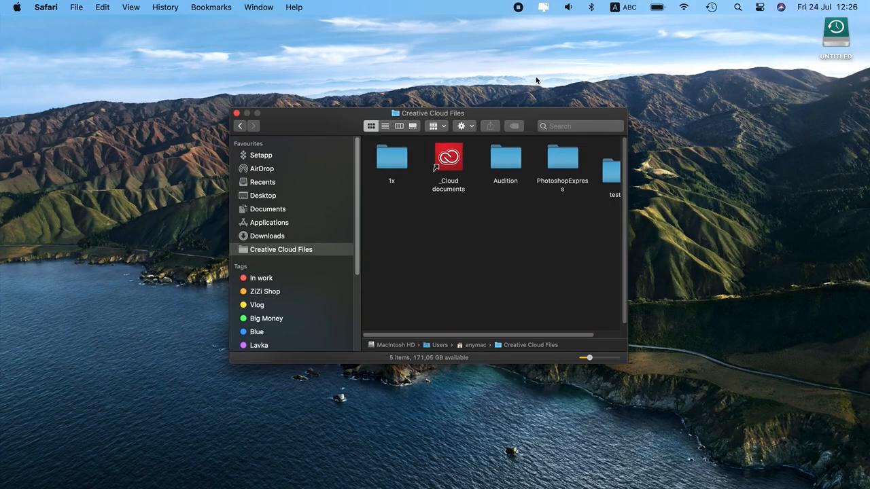
left_click(835, 32)
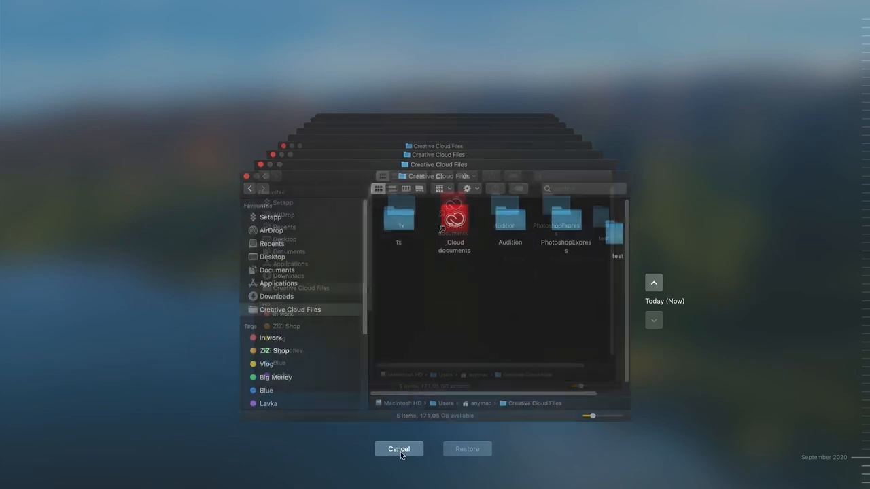
left_click(400, 449)
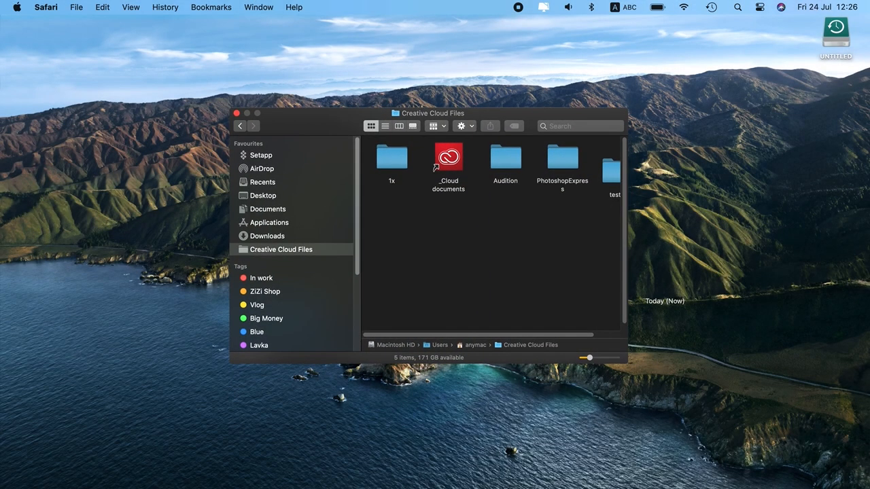
left_click(237, 113)
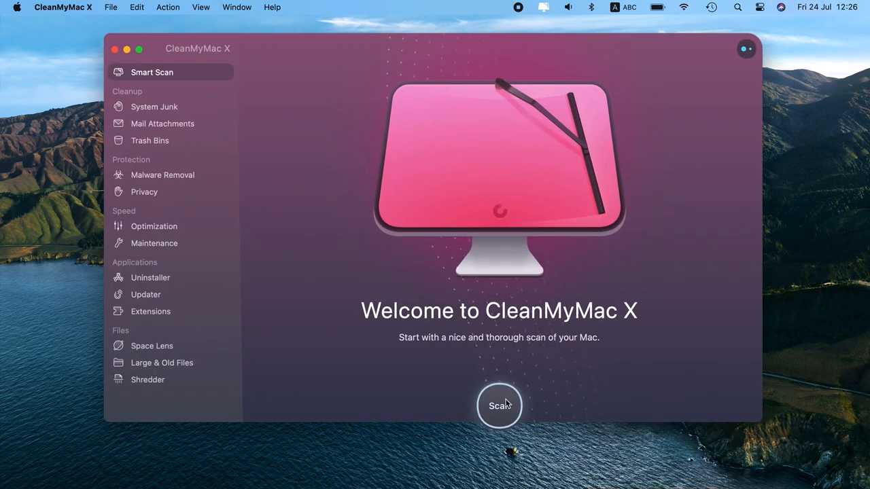
Step: Run a Smart Scan, review the found junk, then run cleanup removing 2,58 GB and the speed tasks
left_click(499, 405)
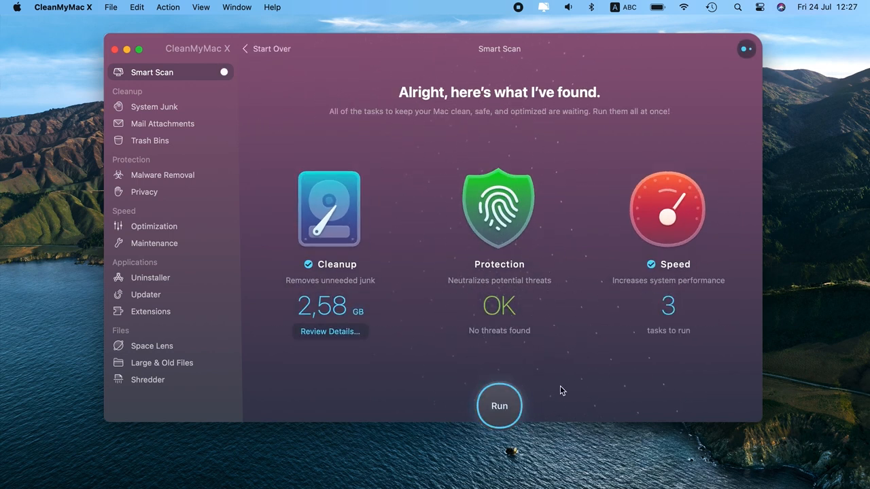
left_click(329, 332)
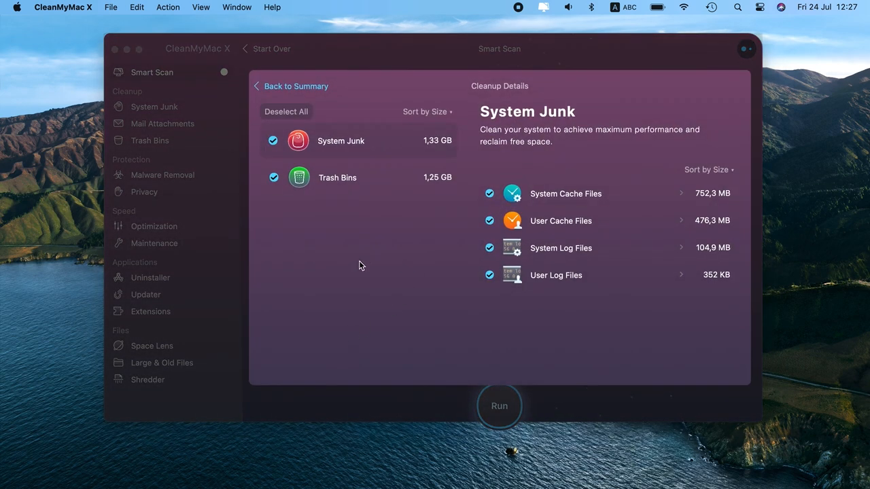
mouse_move(371, 296)
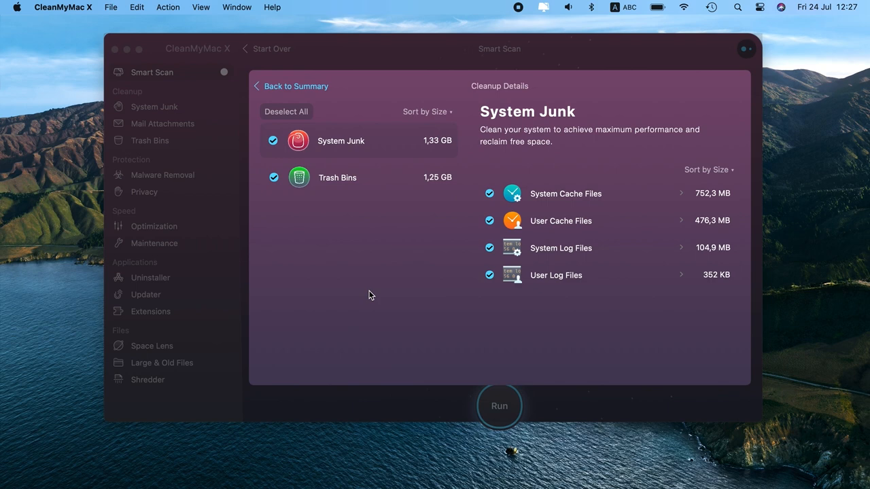
left_click(291, 85)
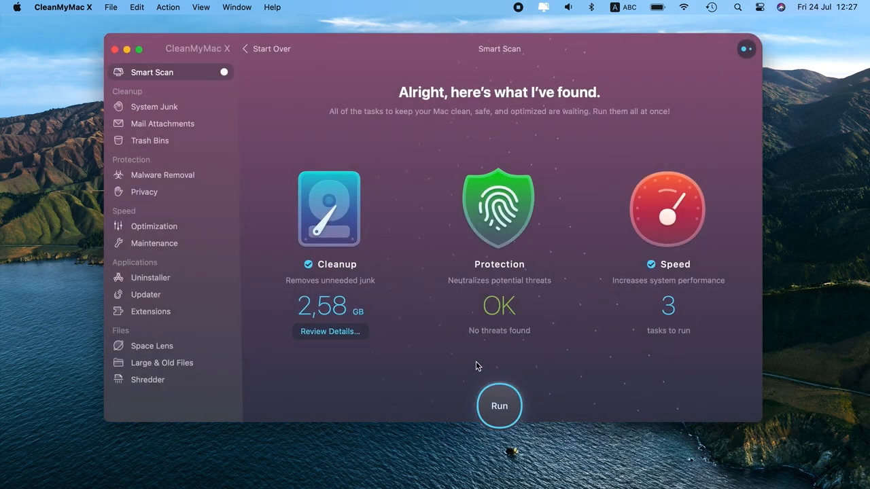
left_click(499, 405)
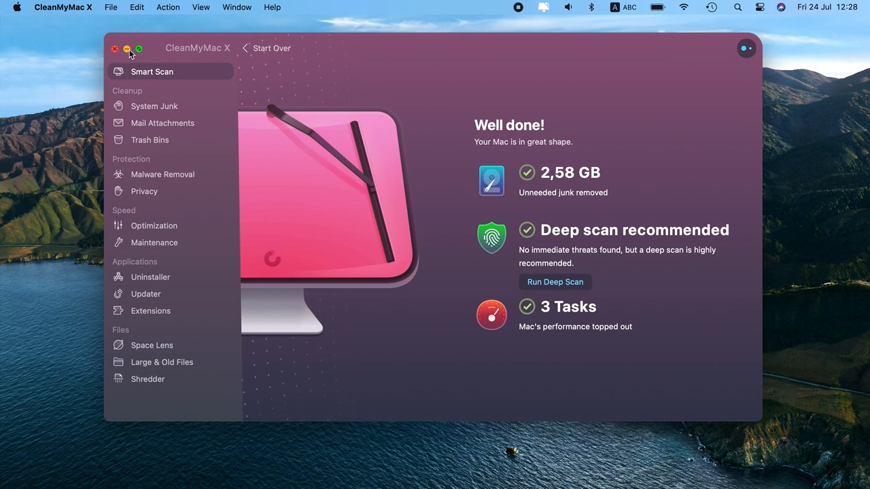
left_click(114, 48)
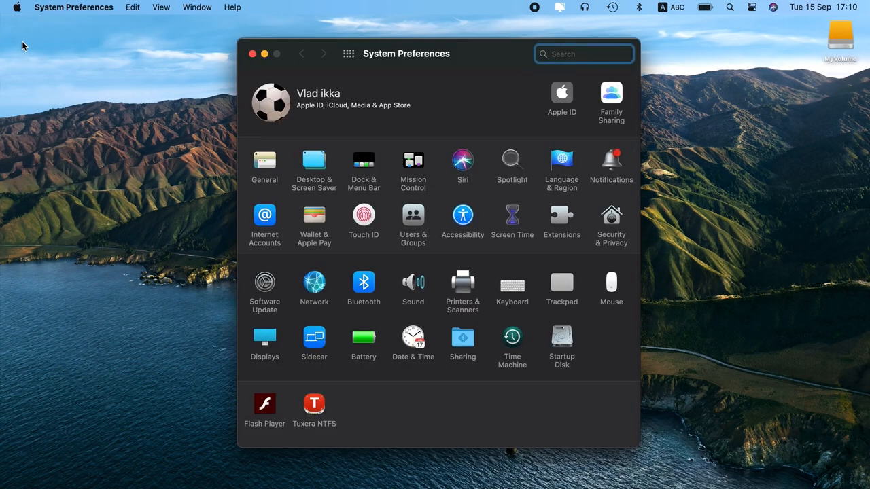
Step: Select MyVolume as the Time Machine disk and keep Time Machine shown in the menu bar
left_click(512, 338)
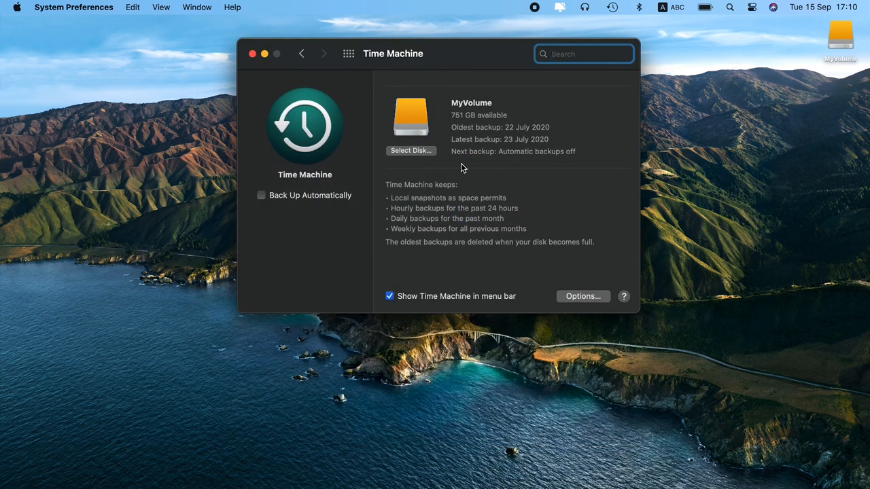
left_click(410, 150)
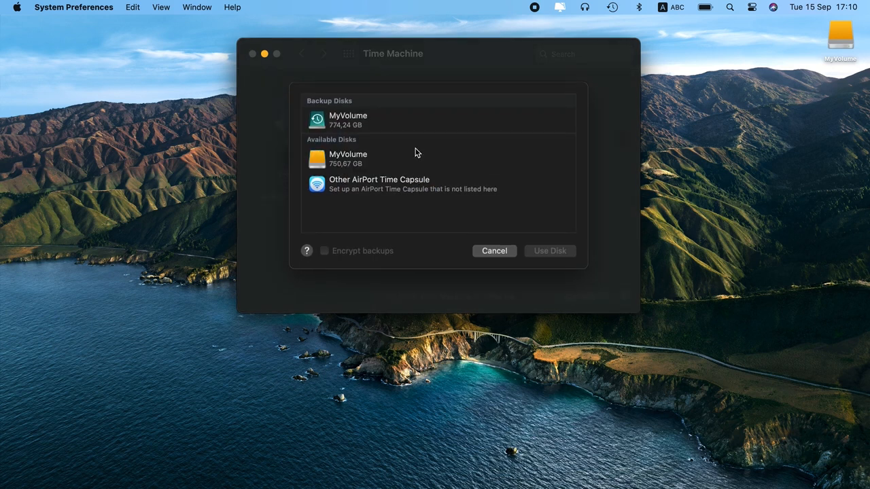
left_click(349, 119)
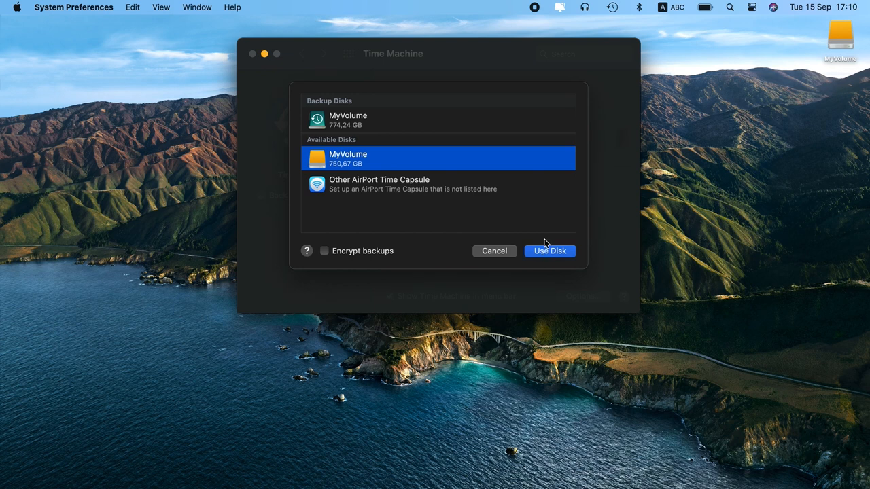
left_click(550, 250)
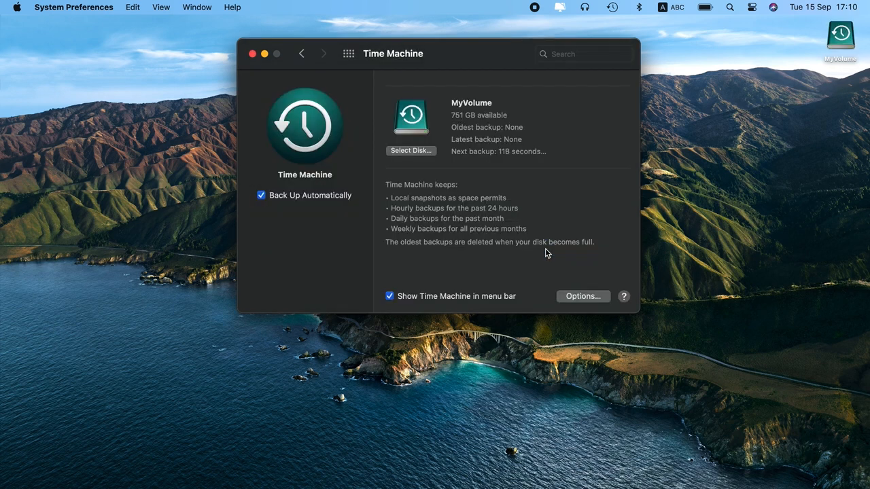
mouse_move(515, 195)
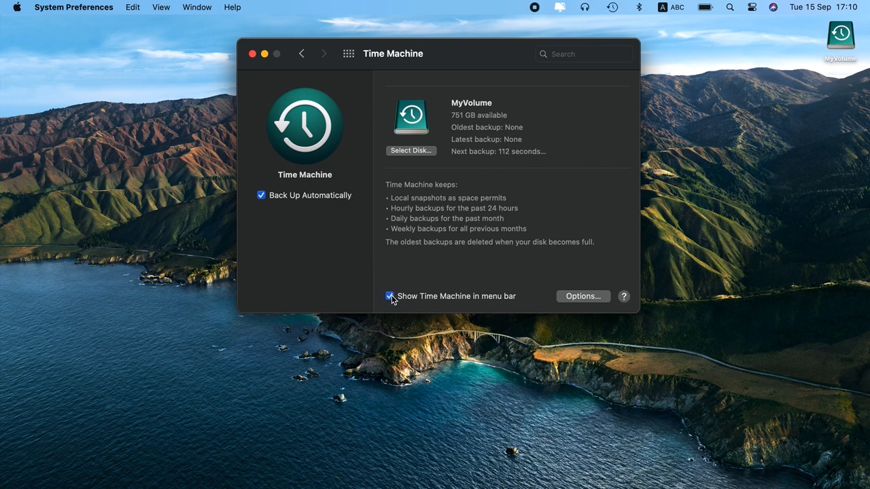
left_click(253, 54)
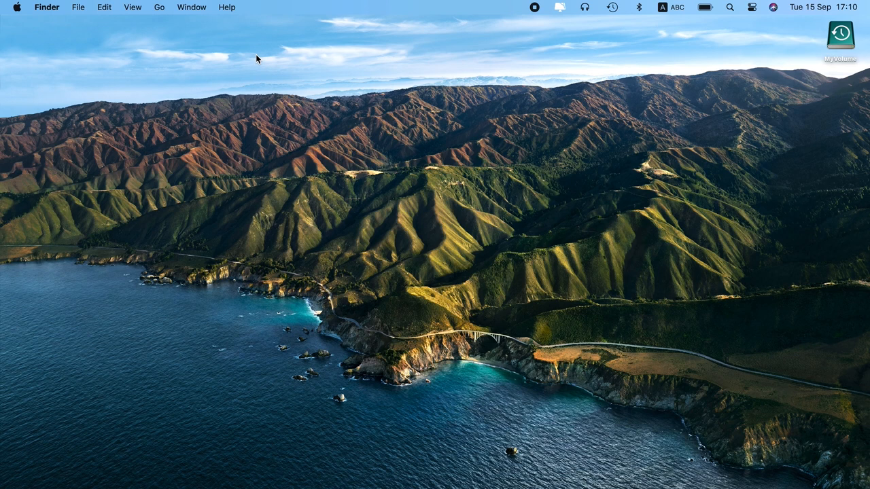
mouse_move(470, 57)
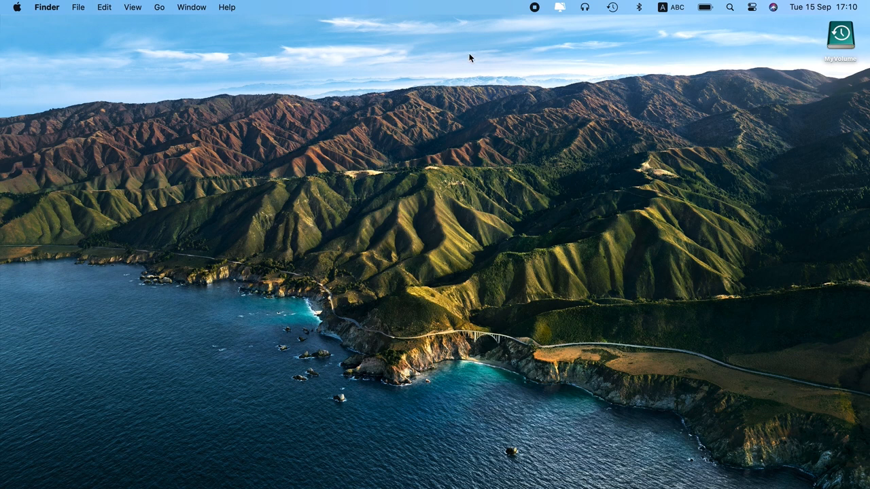
Step: Check the running backup's progress (127.6 MB of 34.99 GB) from the menu bar status
left_click(612, 8)
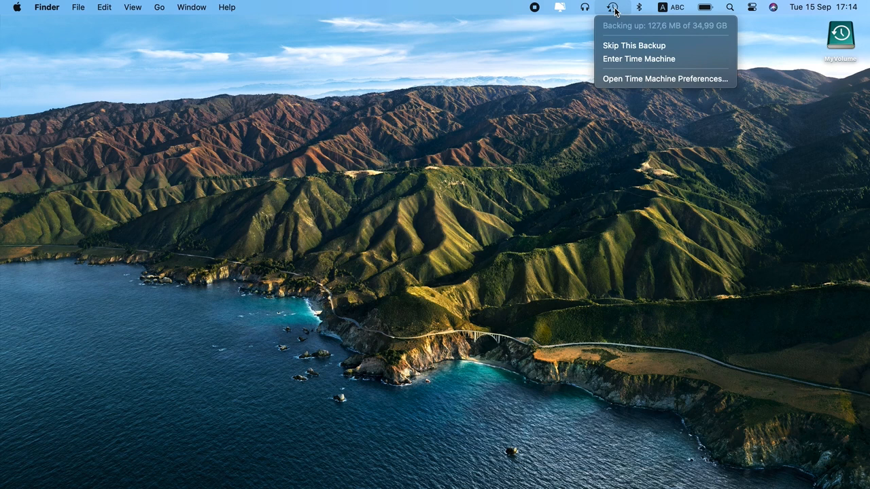
mouse_move(638, 29)
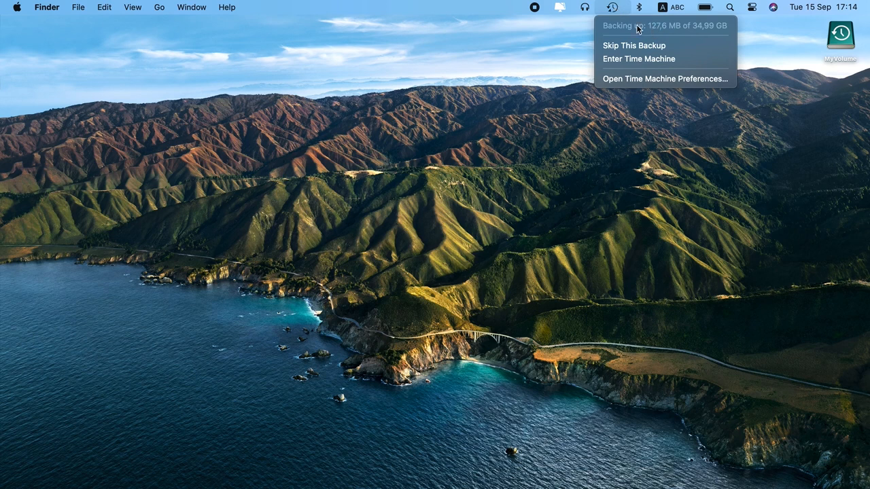
left_click(612, 8)
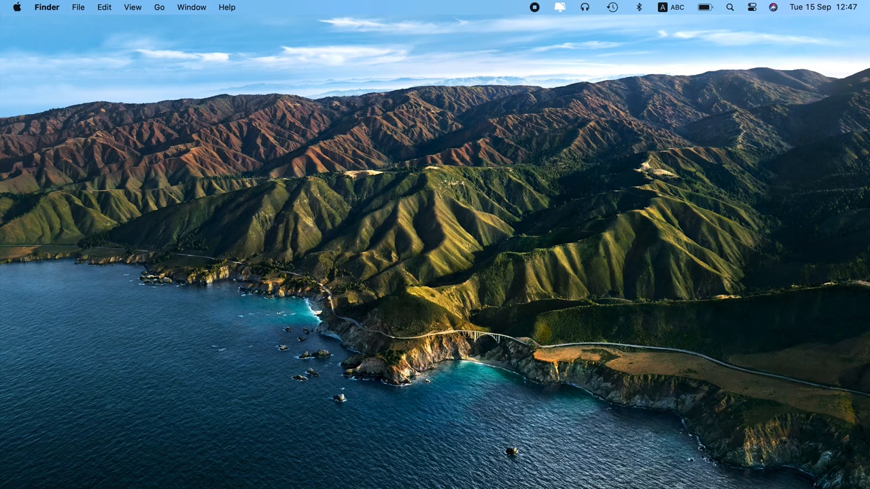
Step: Review the iCloud Drive app list under Apple ID, keeping every document app checked, and confirm with Done
left_click(16, 8)
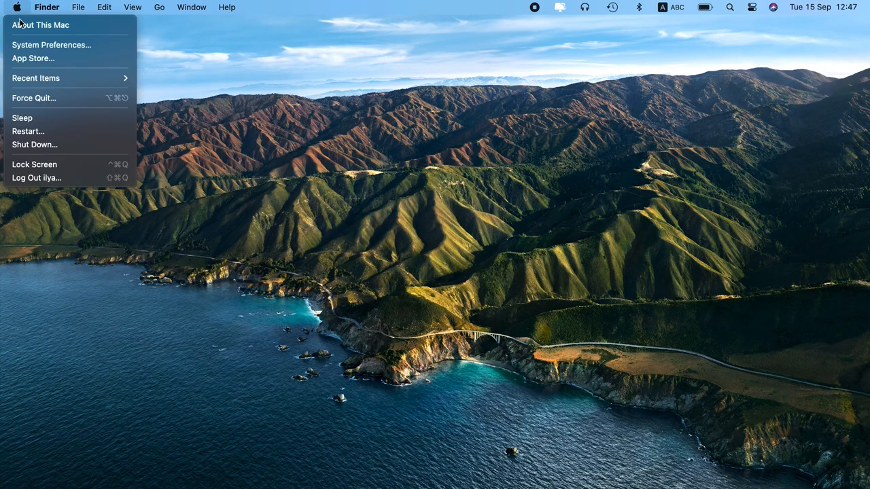
left_click(52, 44)
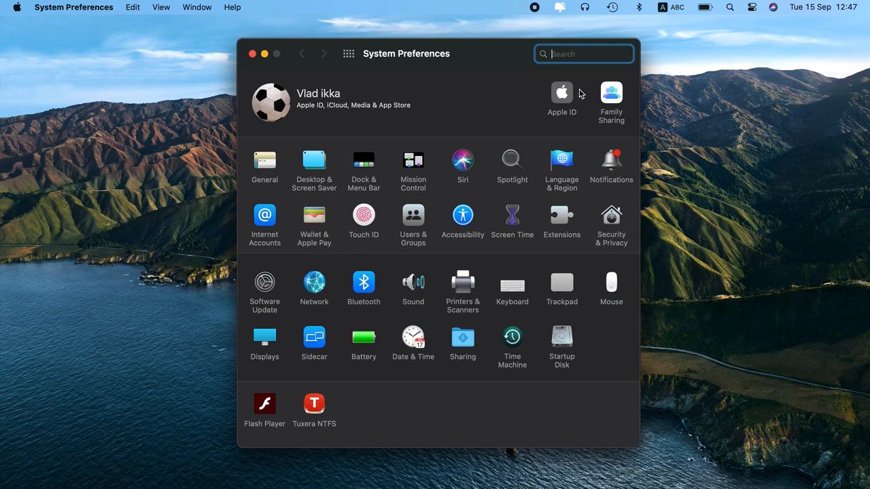
left_click(562, 92)
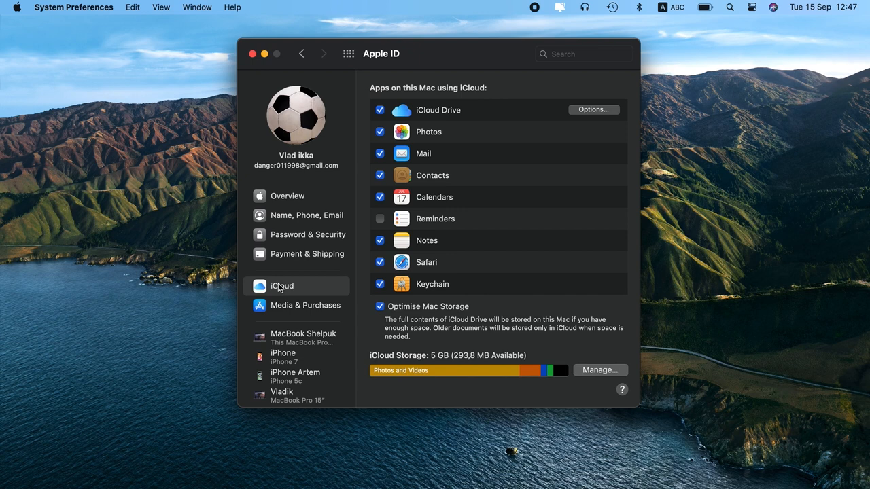
mouse_move(401, 182)
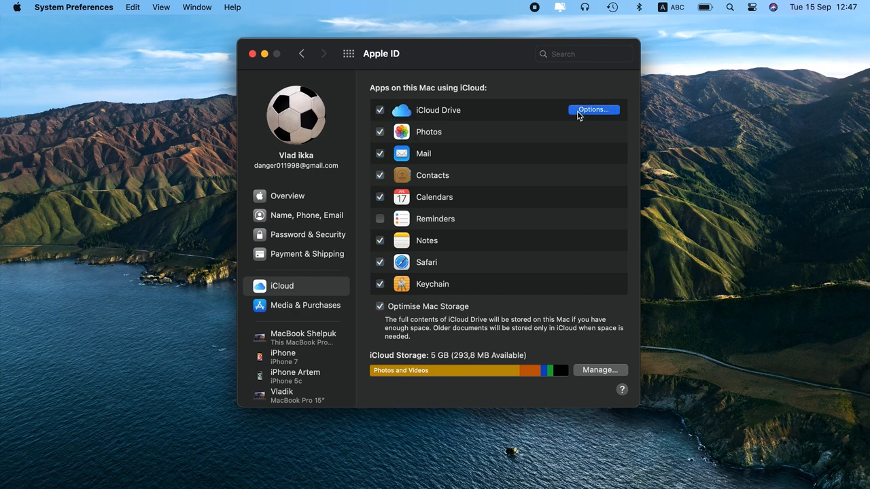
left_click(593, 109)
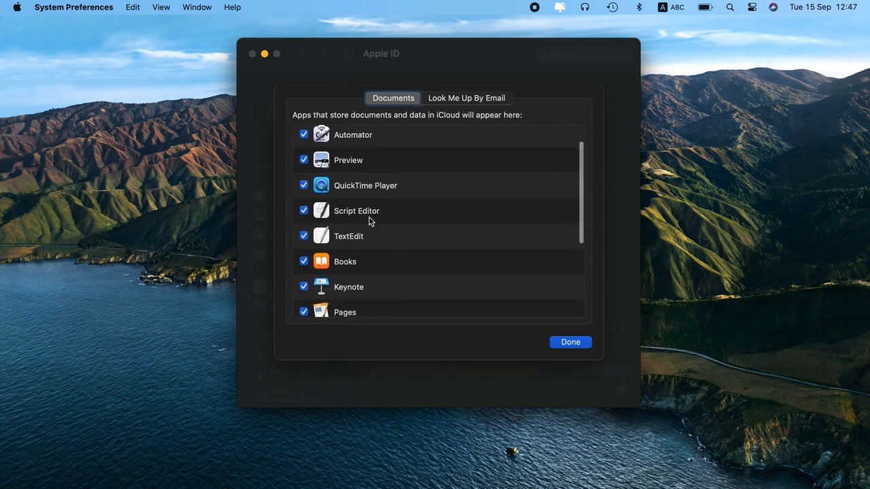
scroll("down", 3)
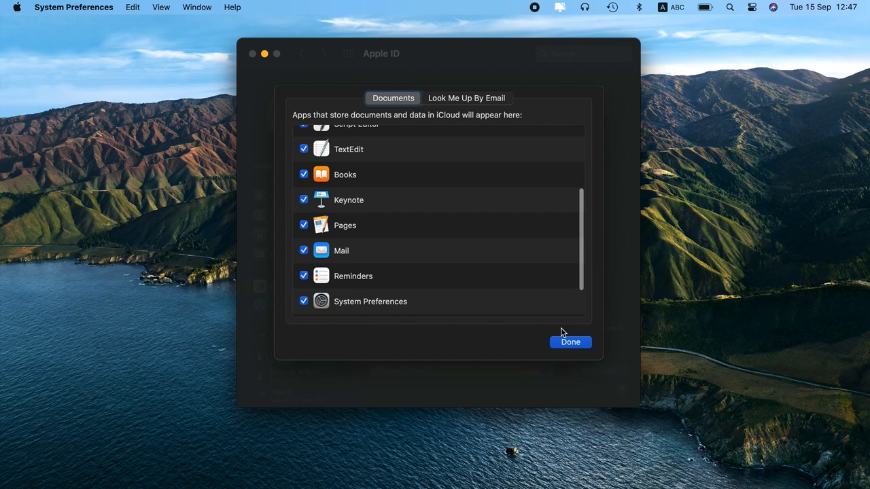
left_click(571, 343)
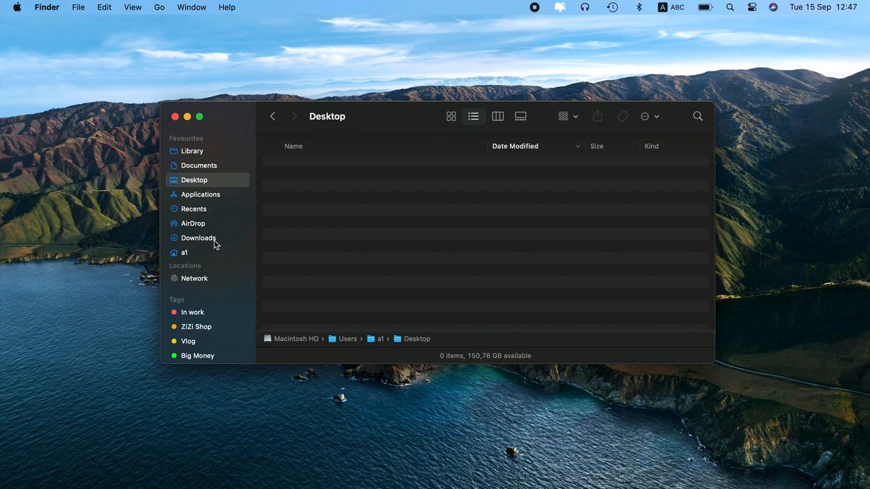
Step: View the iCloud Drive folder's six items, such as Downloads, Fonts and Shortcuts, then close the window
scroll("down", 3)
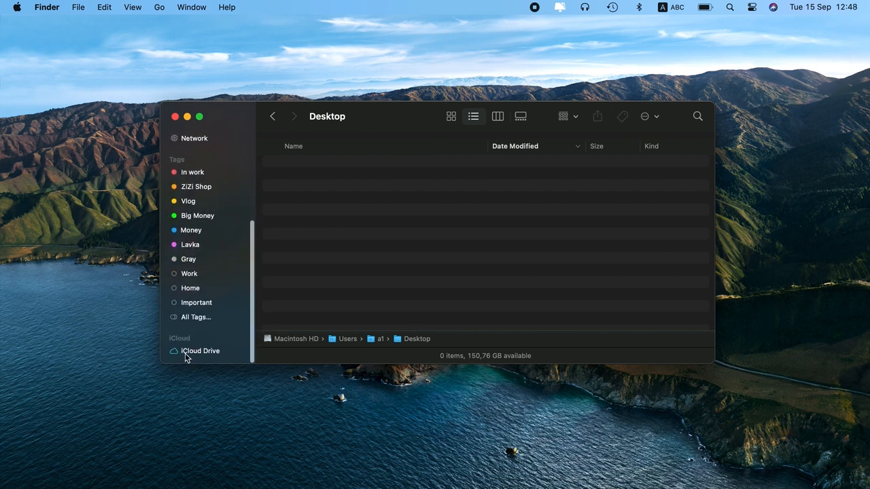
left_click(200, 351)
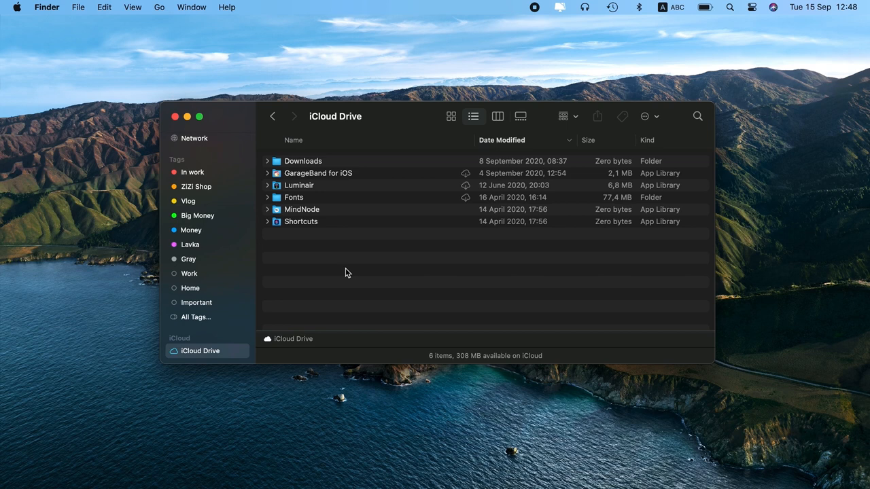
mouse_move(343, 271)
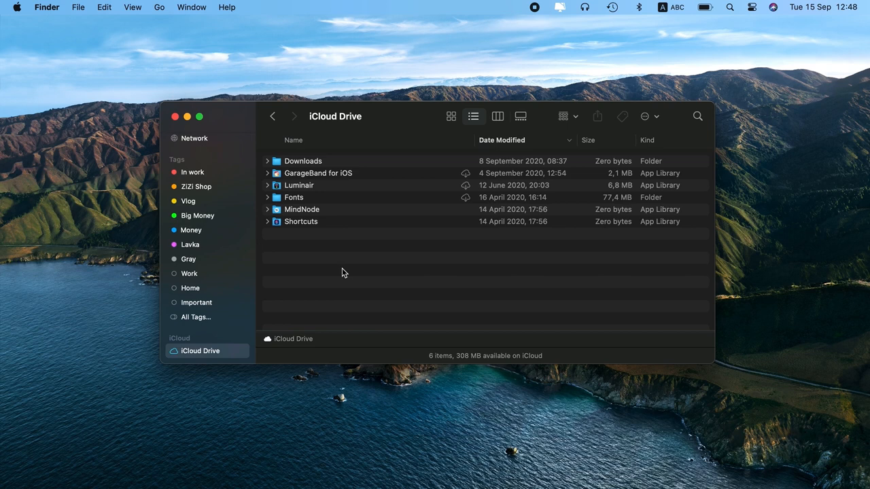
left_click(174, 117)
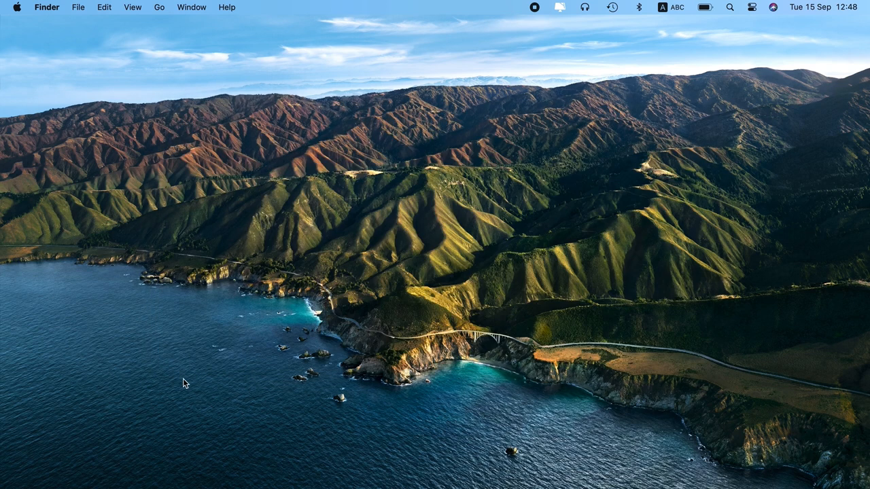
mouse_move(175, 473)
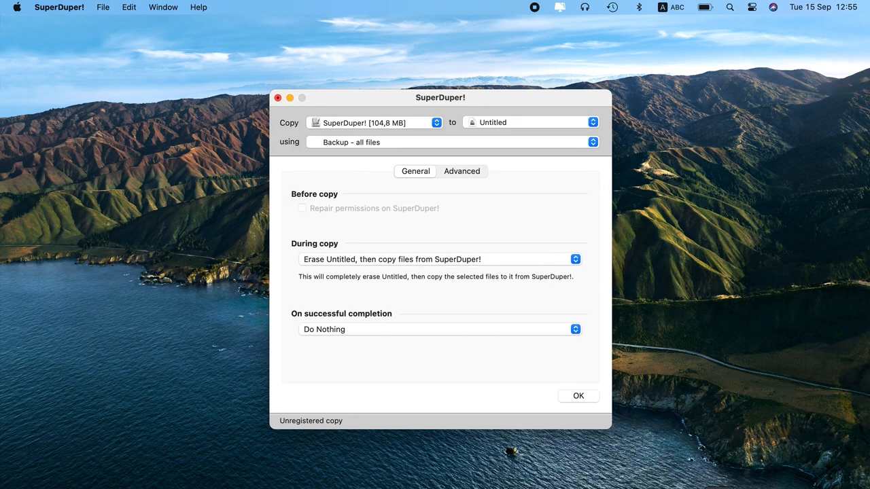
mouse_move(353, 120)
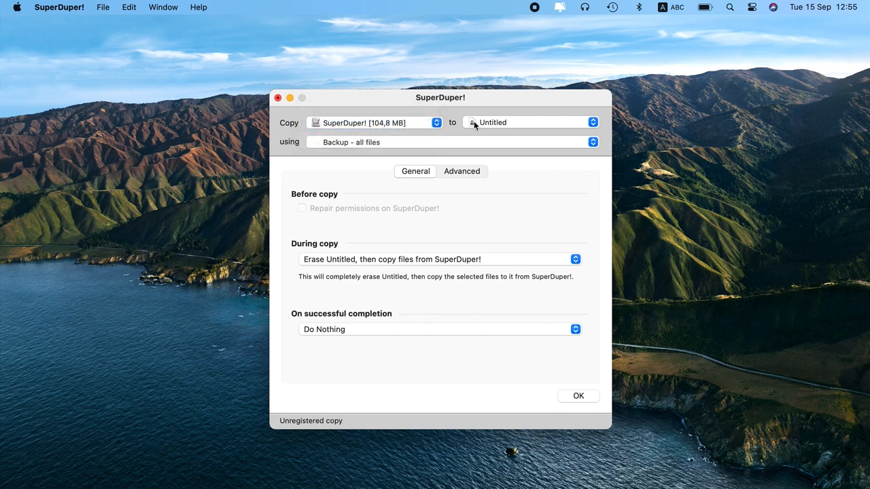
Step: Choose the 'Backup - all files' script for the copy from SuperDuper! to Untitled
left_click(448, 143)
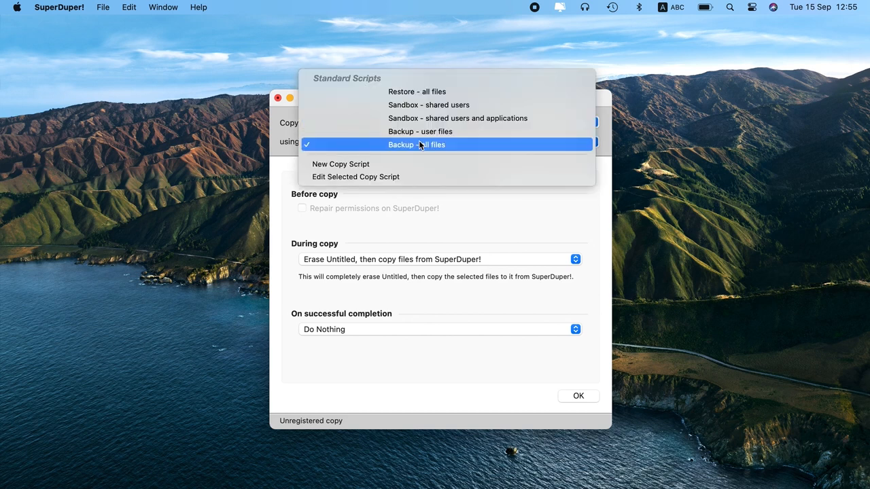
mouse_move(416, 144)
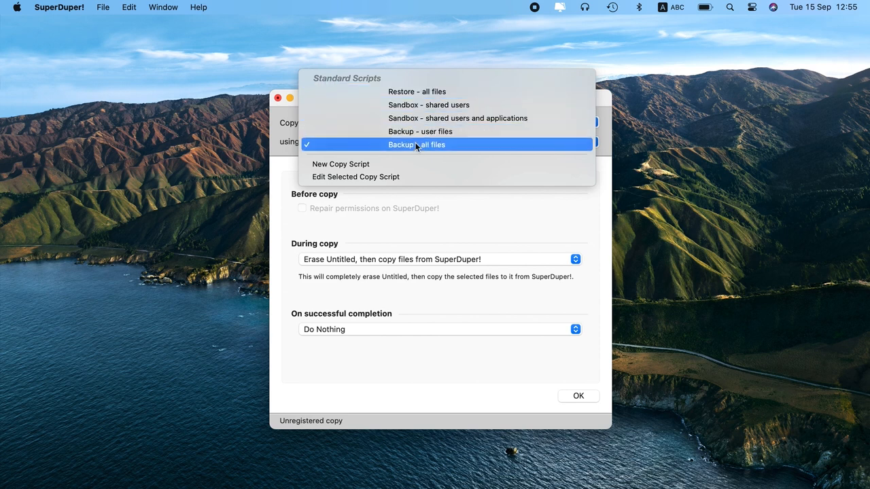
left_click(416, 144)
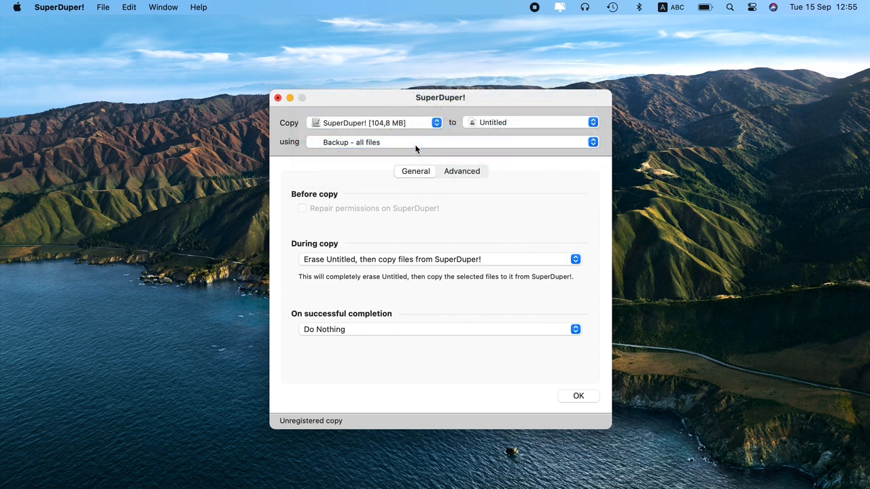